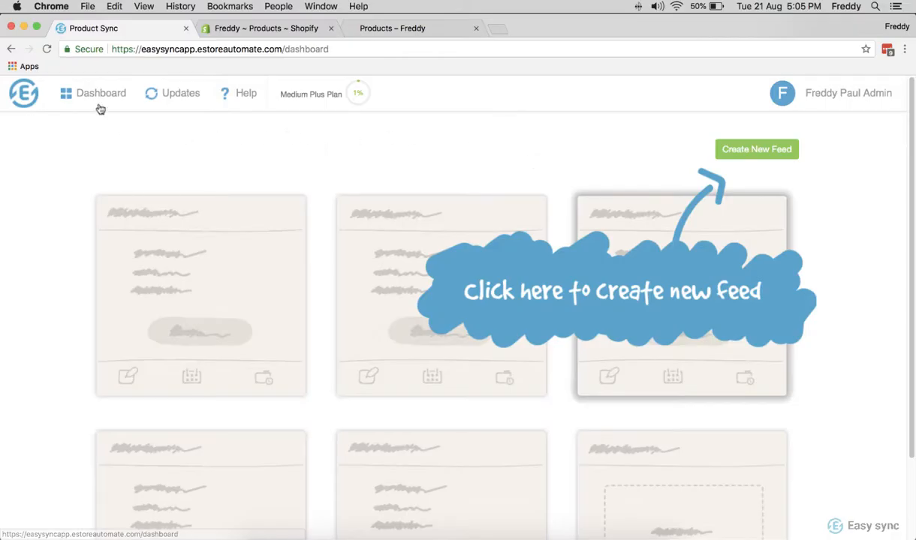
mouse_move(754, 177)
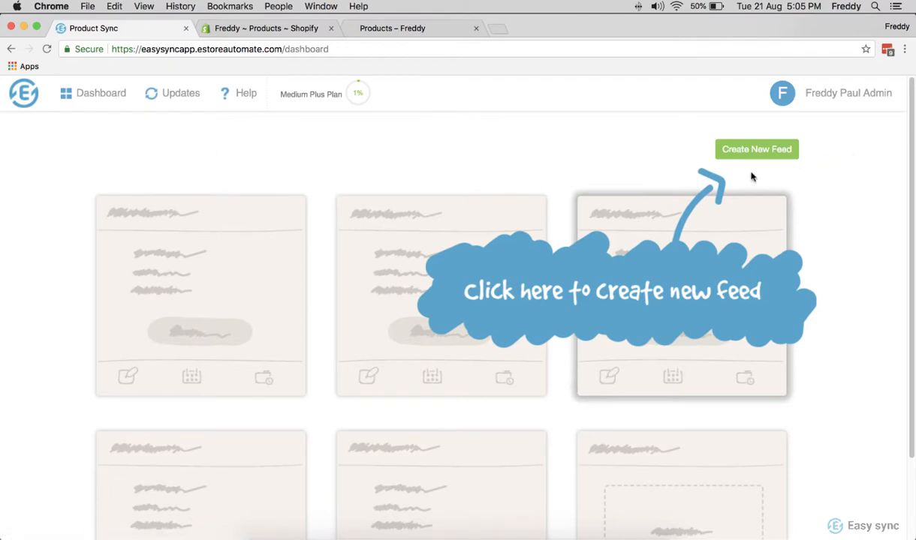
Start a new Shopify product feed from the dashboard's Create New Feed button
left_click(757, 149)
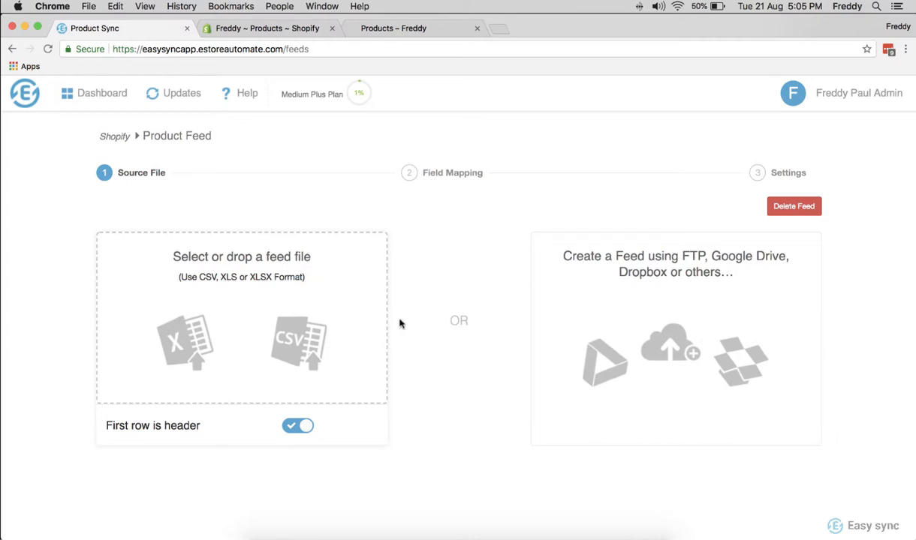
mouse_move(692, 276)
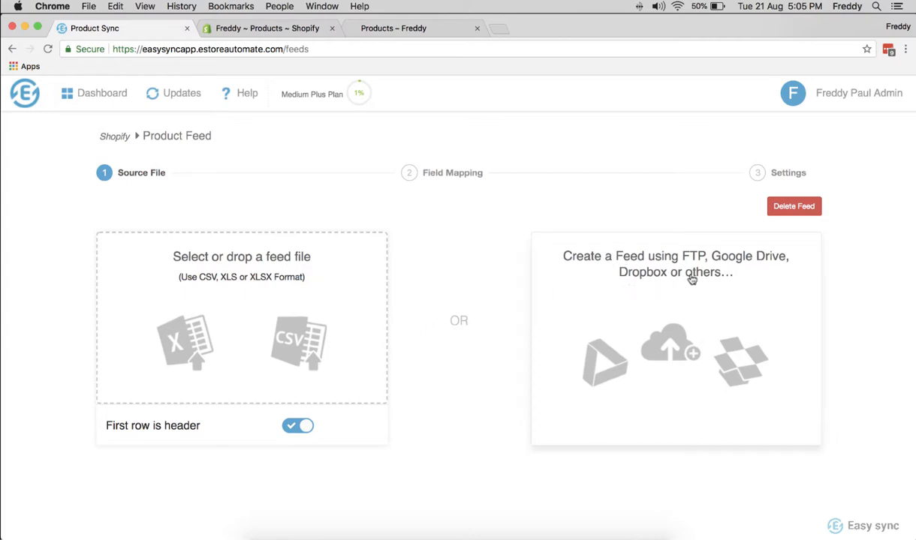
mouse_move(645, 287)
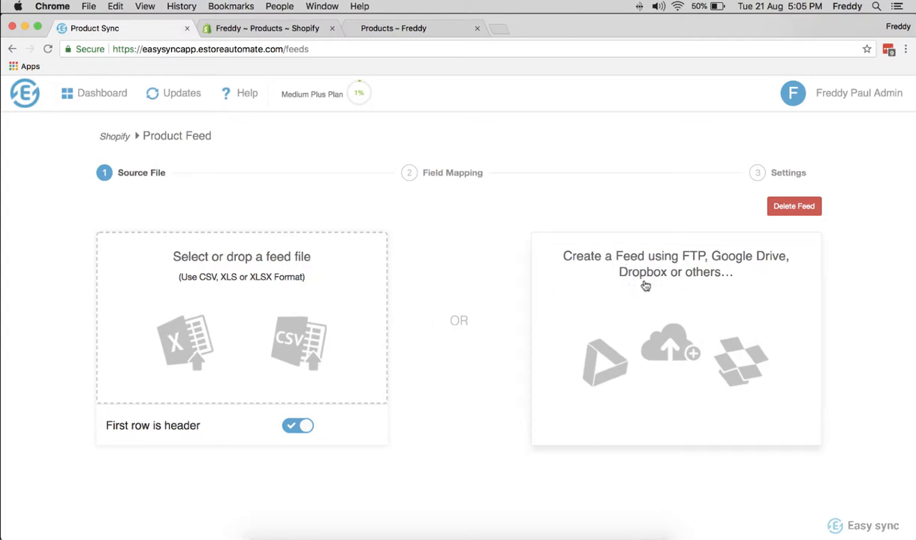
mouse_move(626, 355)
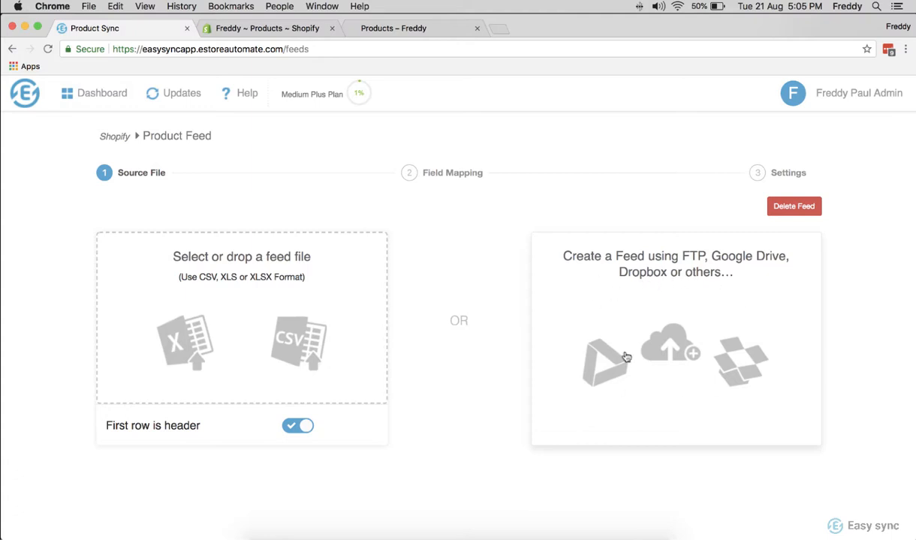
mouse_move(228, 327)
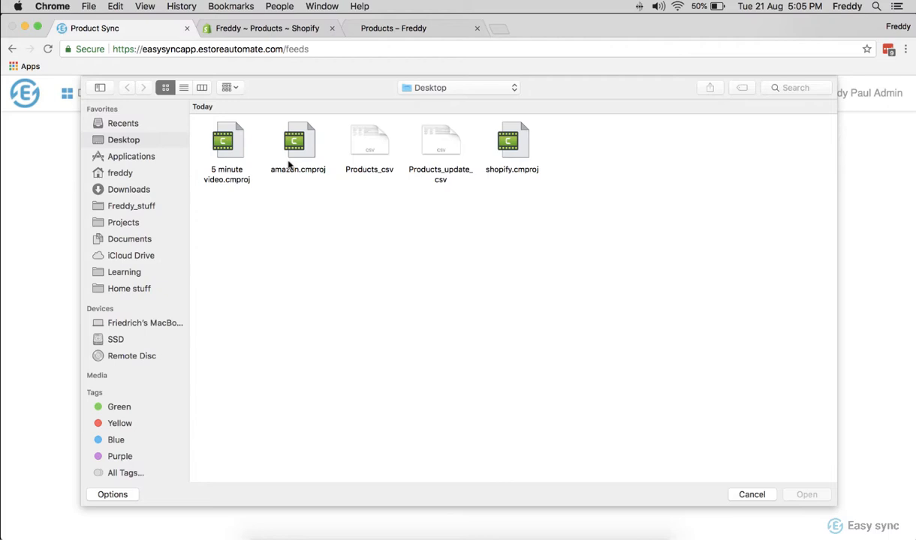
Upload Products_csv from the Desktop as the feed's source file
left_click(370, 141)
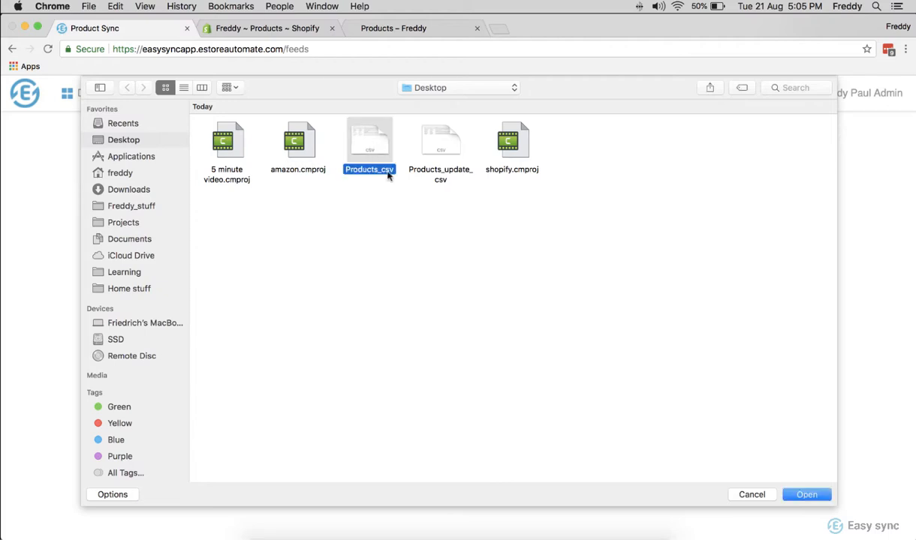
left_click(808, 495)
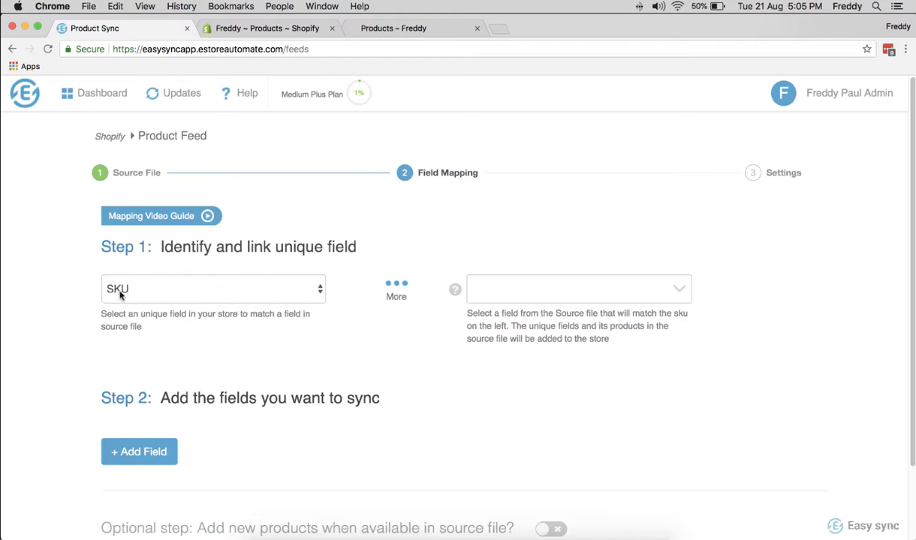
Match the store's SKU to the source's Variant SKU column and add a first sync field row
left_click(577, 288)
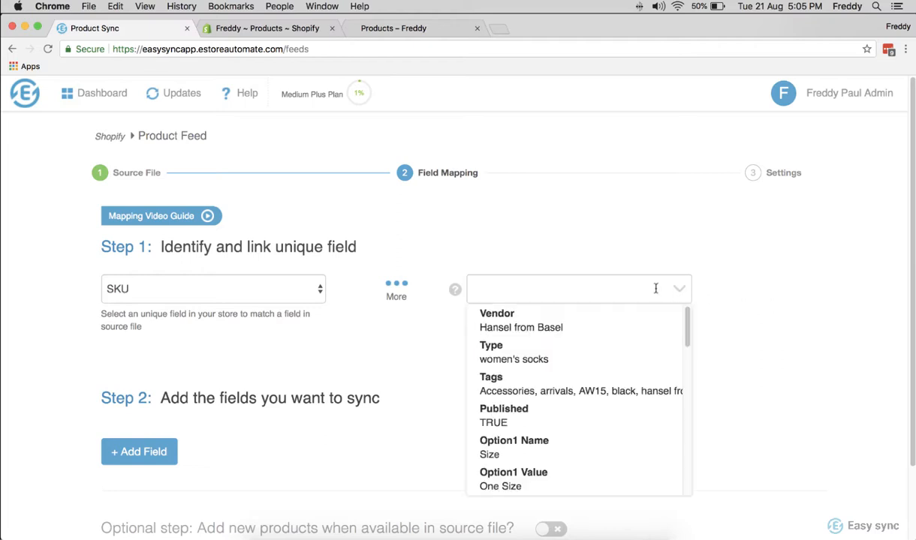
type("sku")
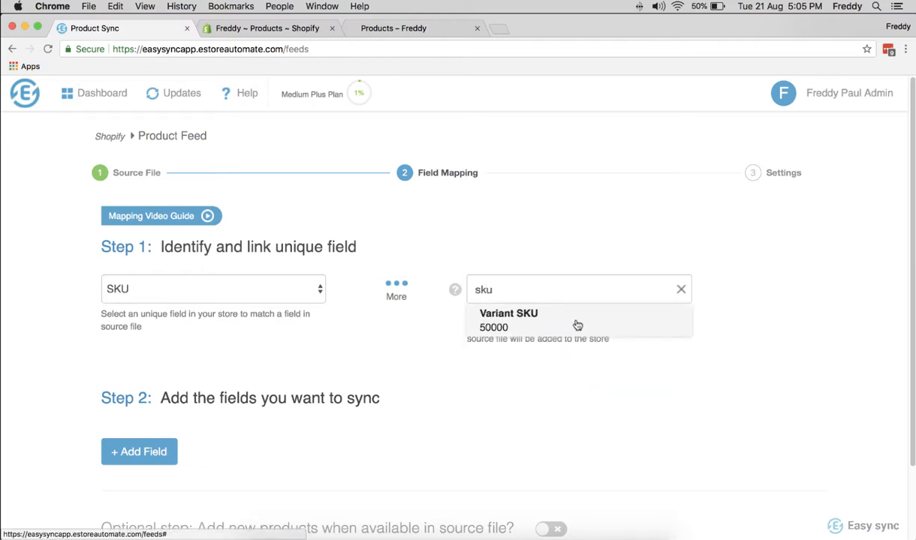
left_click(507, 314)
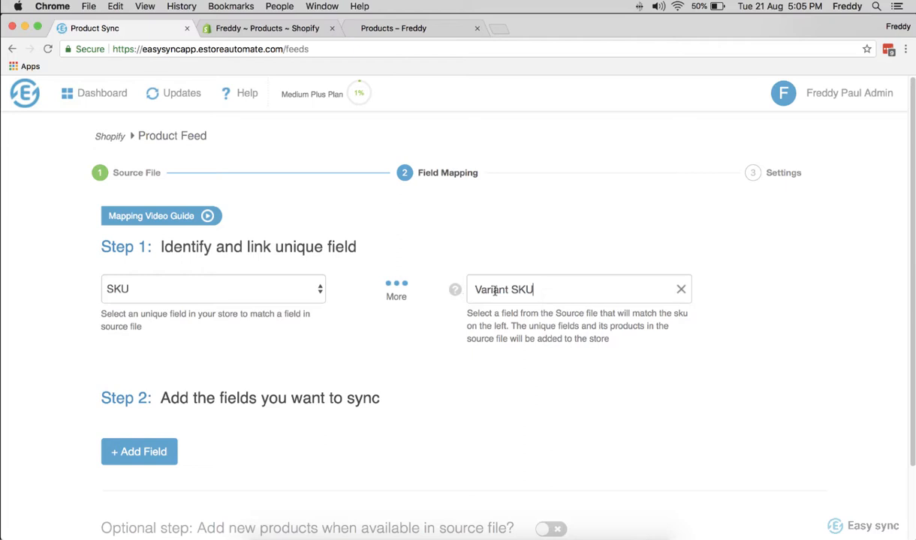
scroll("down", 3)
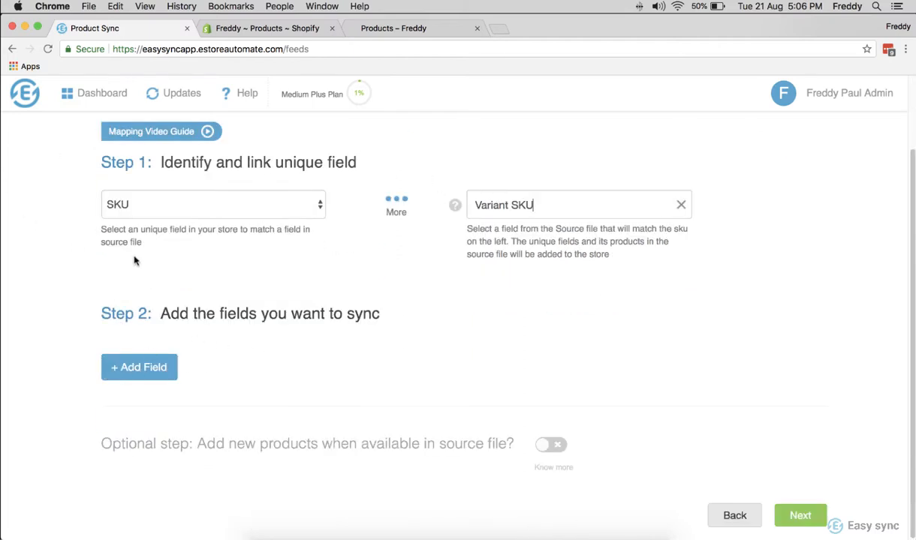
left_click(214, 204)
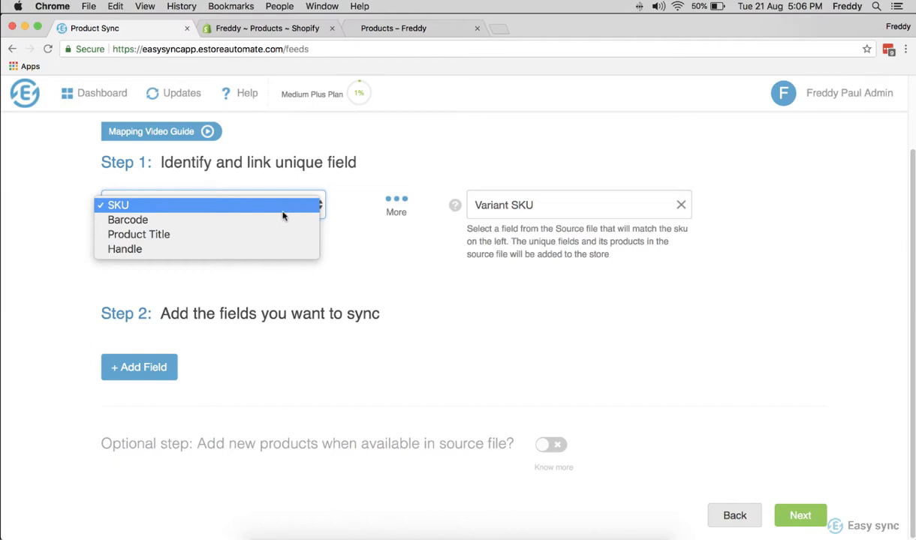
left_click(119, 205)
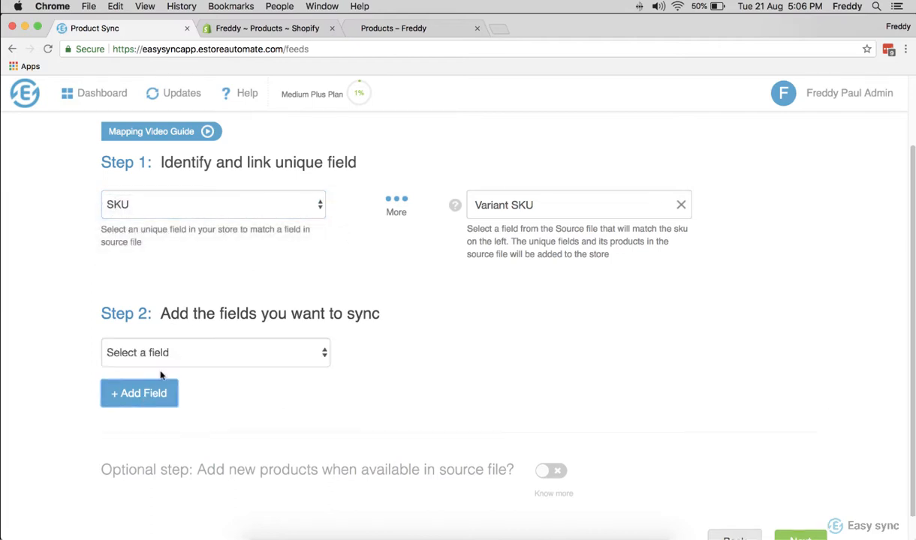
Map Quantity to Variant Inventory Qty and Price to Variant Price
left_click(216, 353)
type("qty")
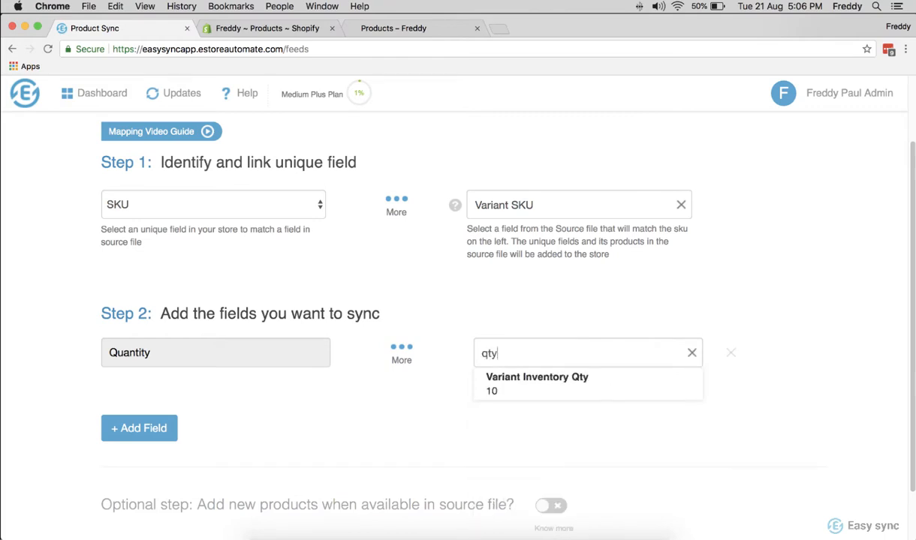
left_click(536, 378)
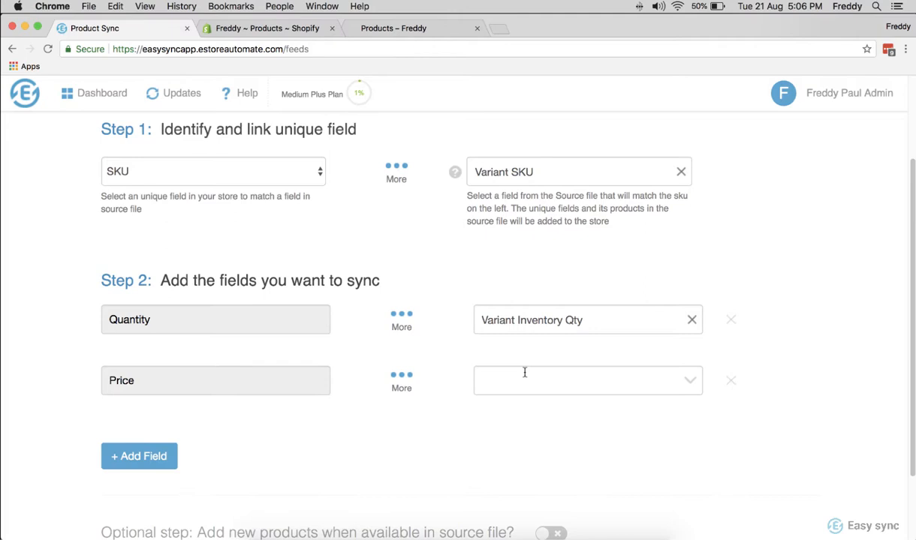
type("p[ri")
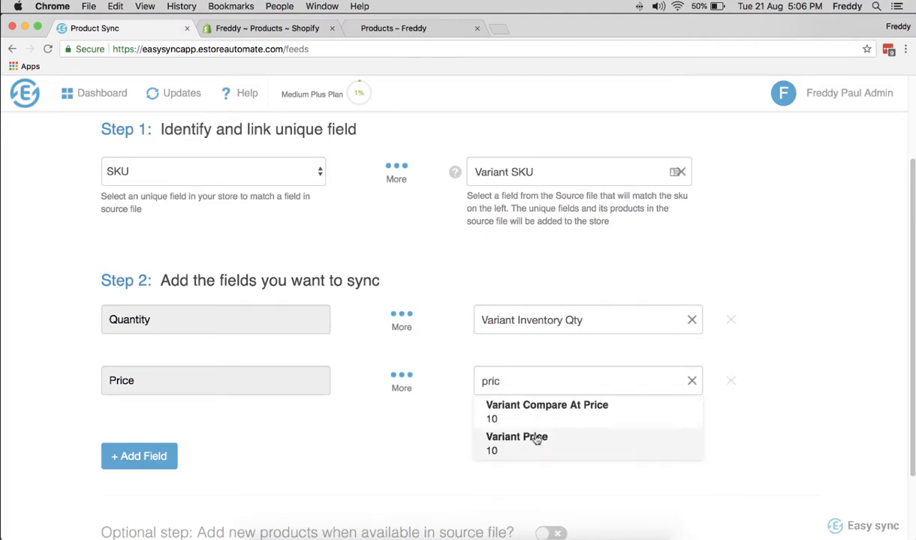
left_click(516, 439)
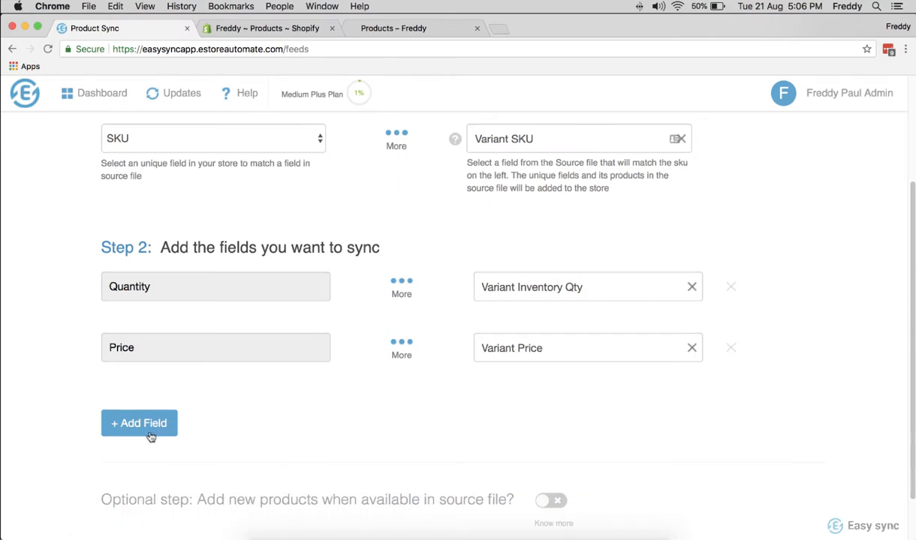
Map Product Images to Image Src, glance at the Shopify tab and return to feed setup
left_click(138, 423)
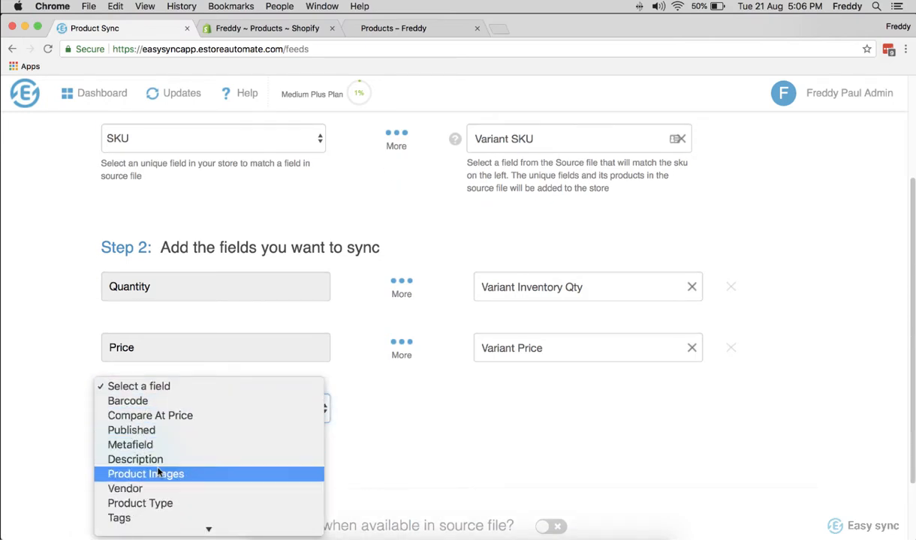
left_click(144, 475)
type("Ima")
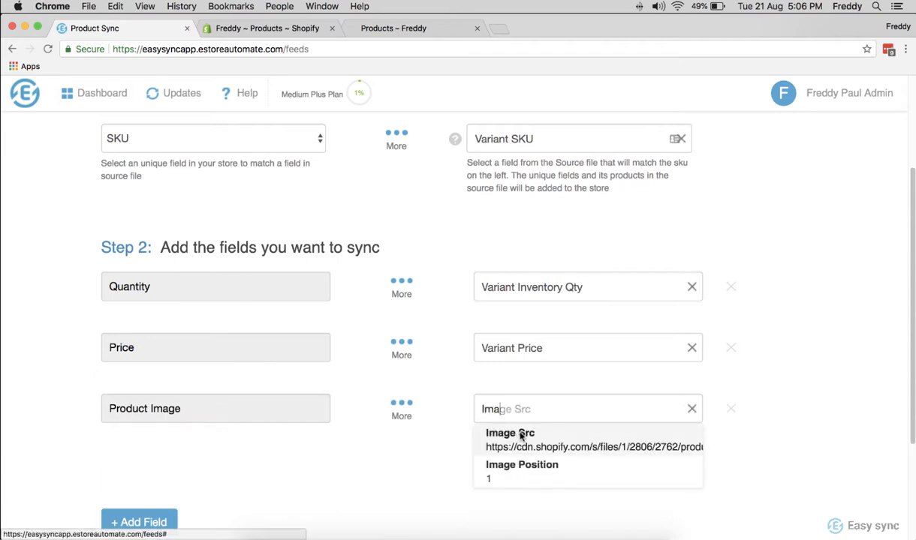
left_click(510, 432)
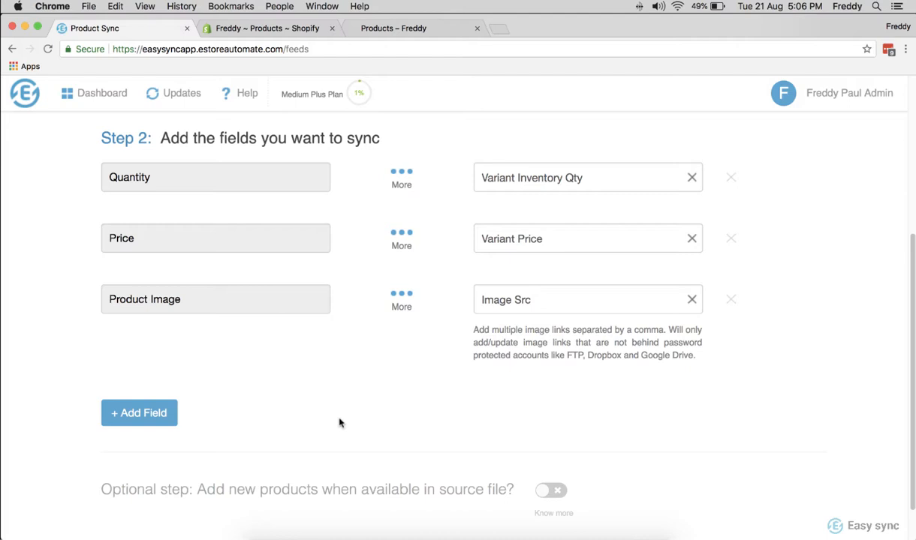
left_click(138, 413)
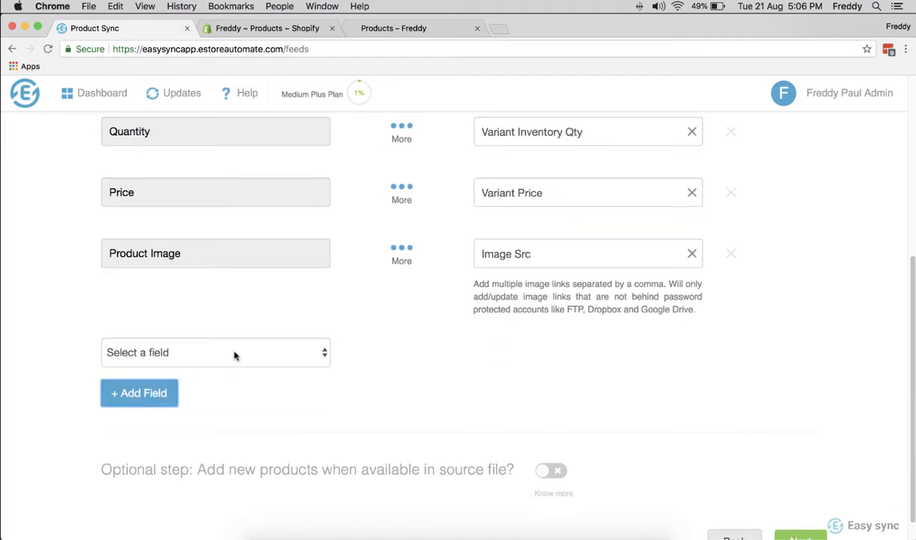
mouse_move(214, 396)
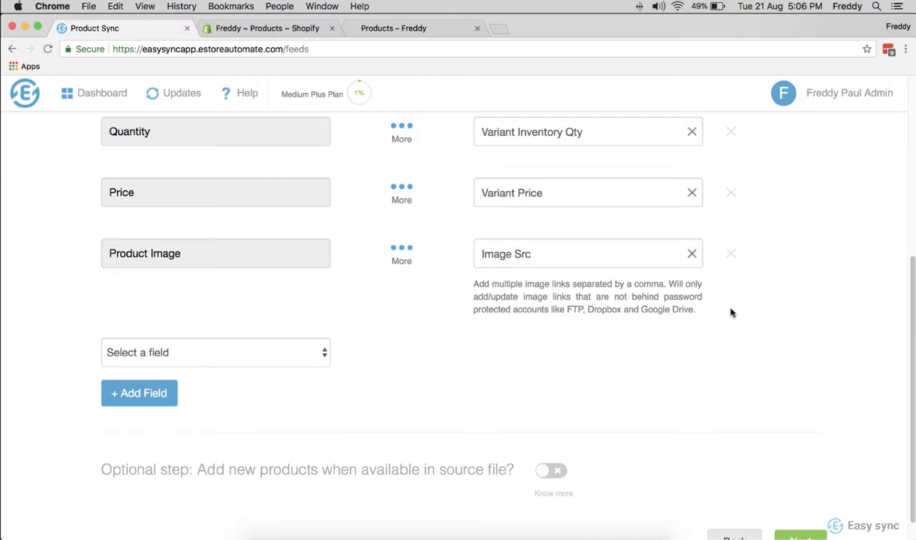
scroll("down", 3)
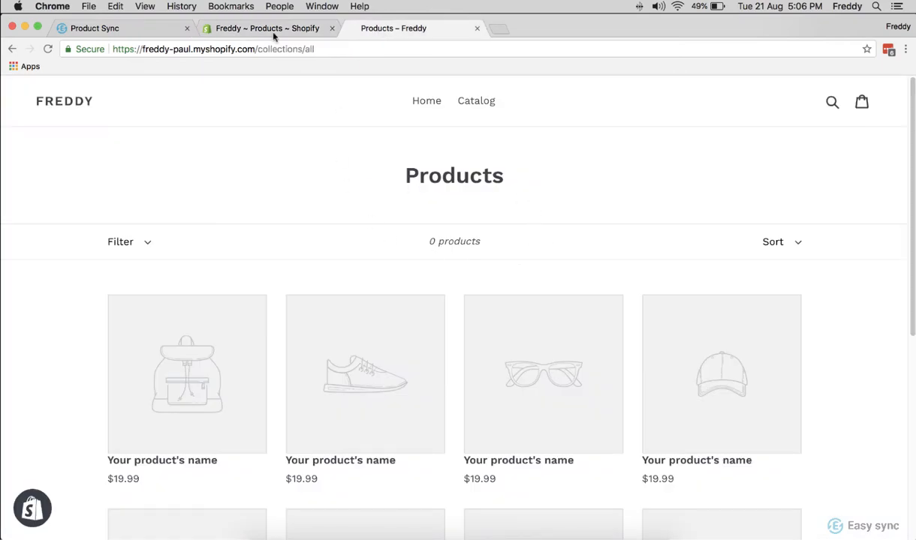
left_click(98, 29)
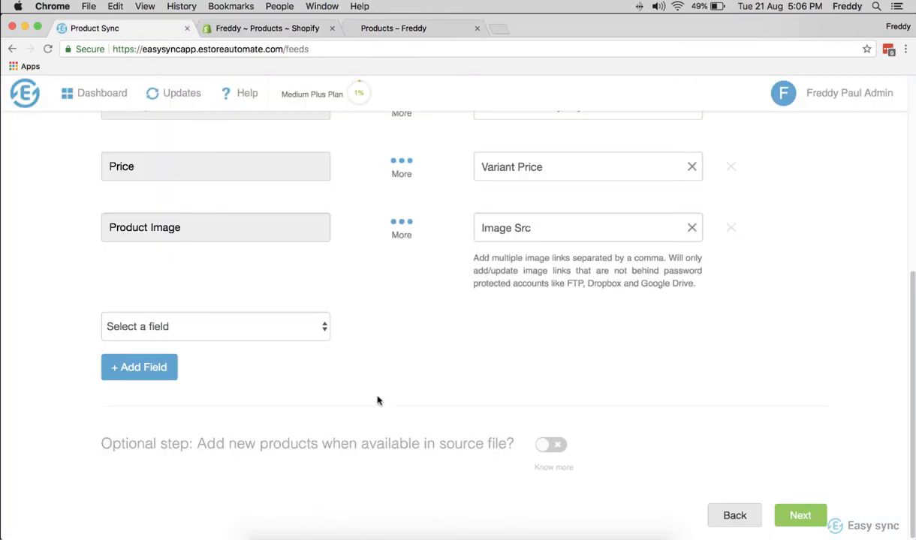
Enable adding new products from the source and map Title, Option1 Name and Option1 Value
left_click(551, 444)
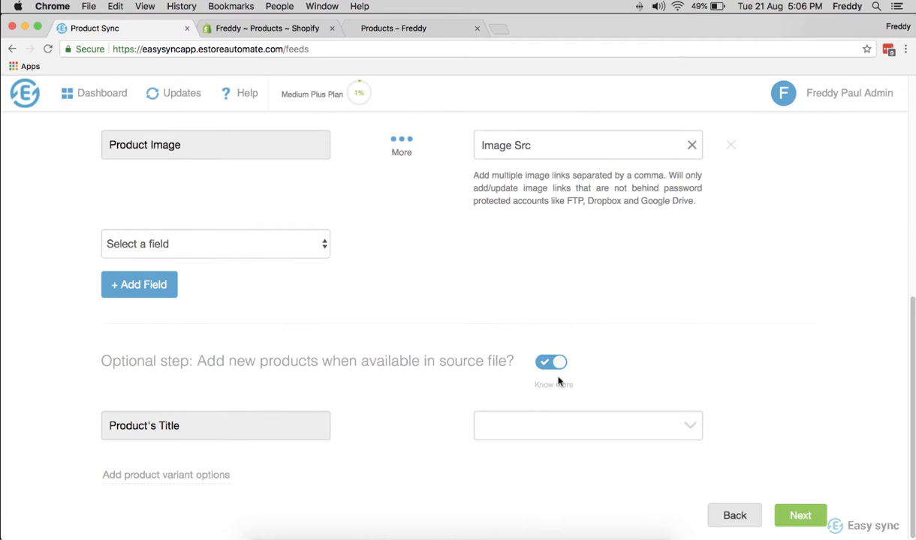
type("tile")
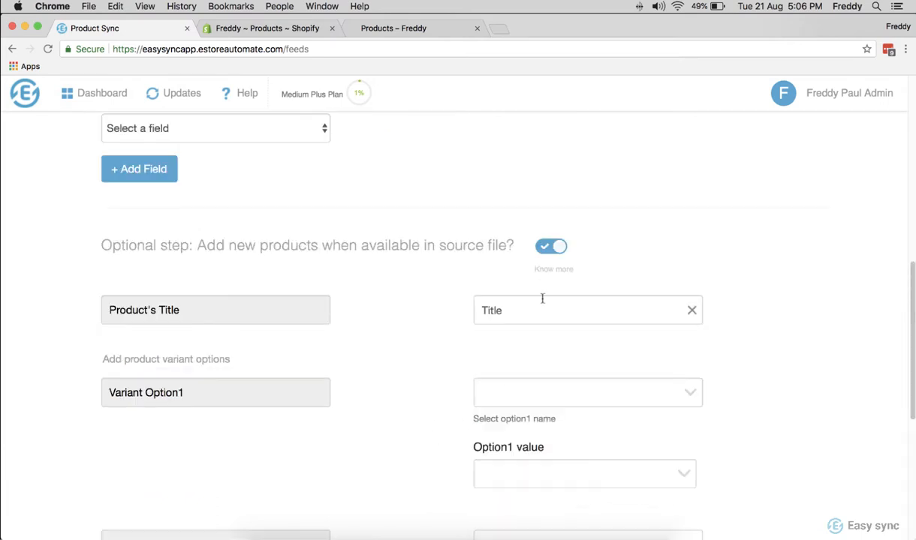
left_click(587, 393)
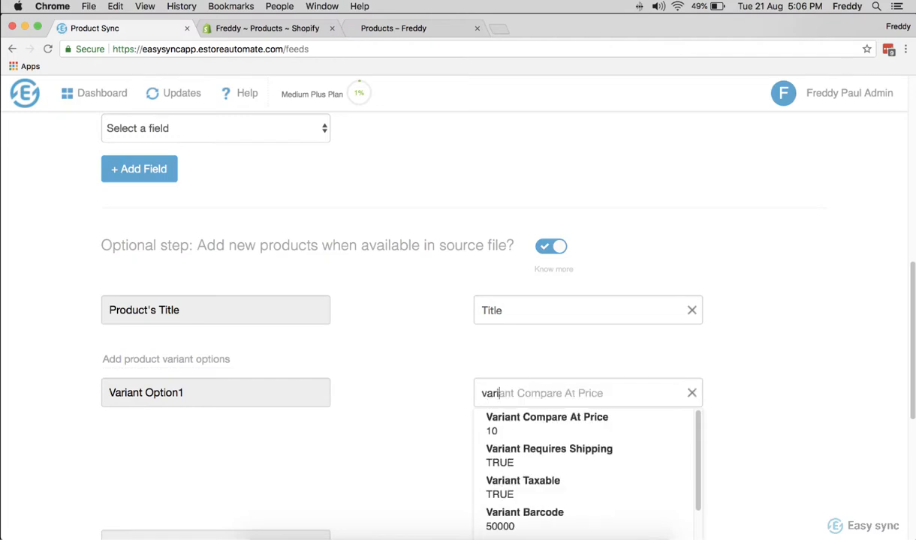
type("vendor")
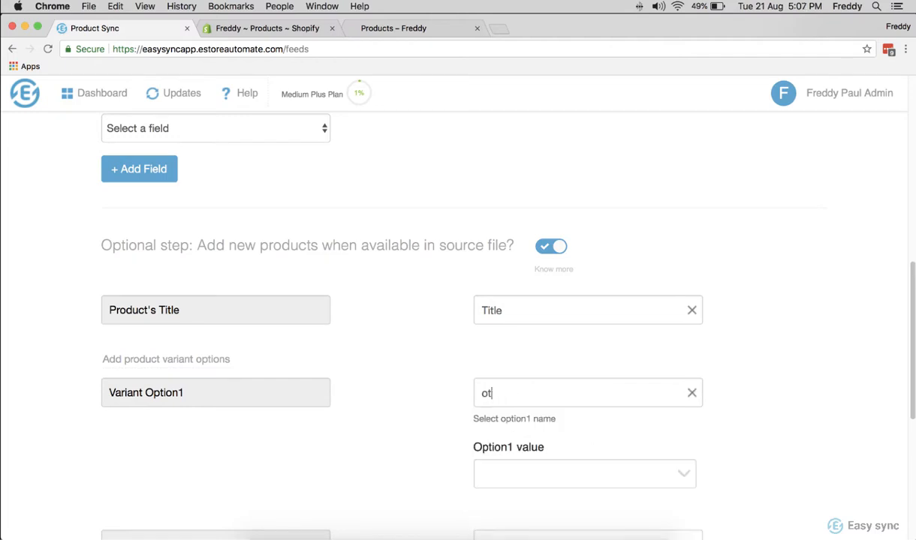
type("Option1 Name")
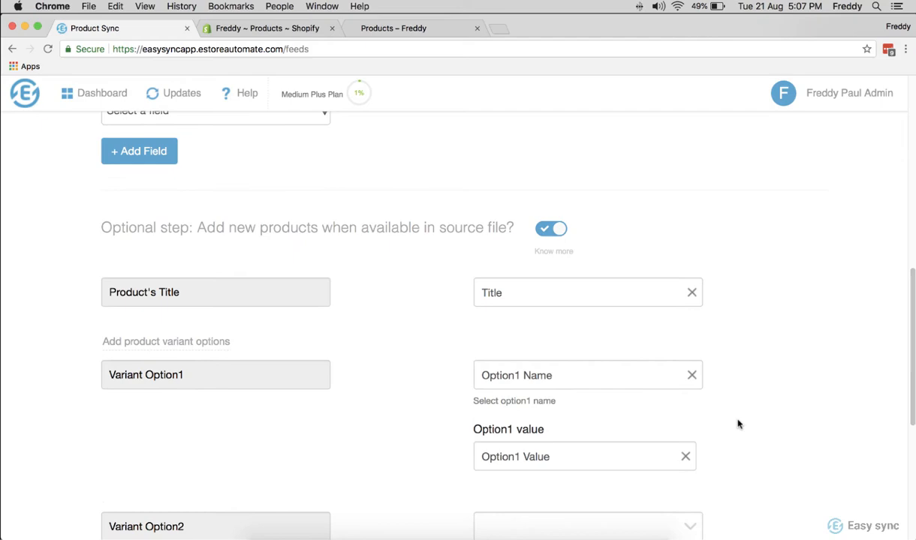
scroll("down", 3)
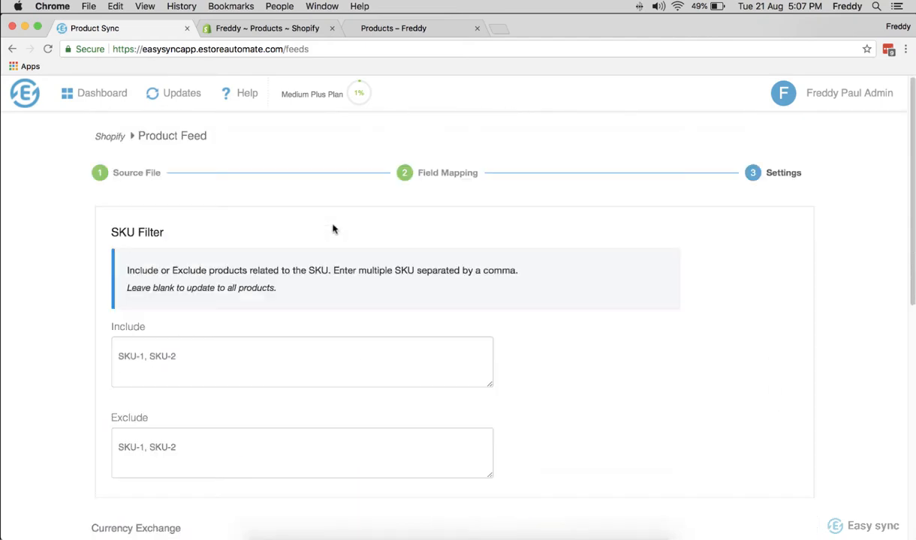
Auto-publish newly added products, set store location to New York and save the feed
scroll("down", 3)
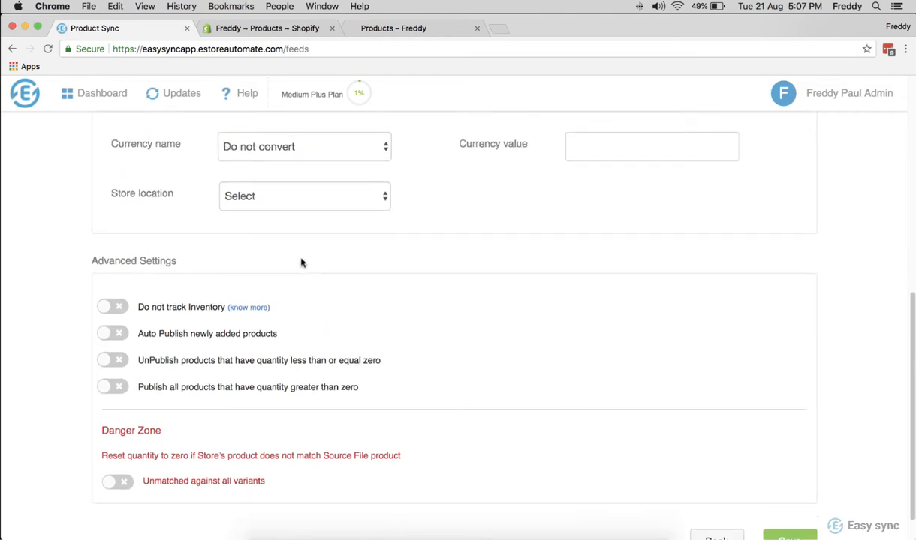
scroll("down", 3)
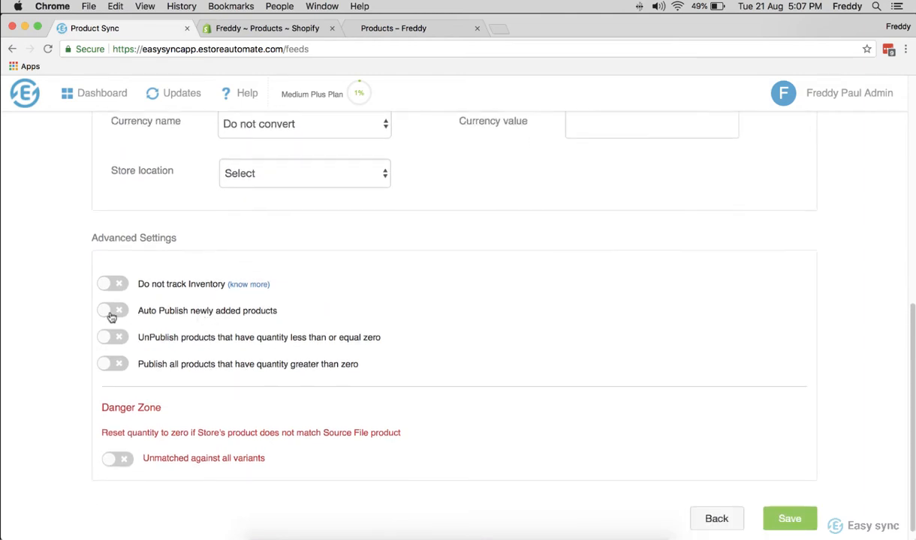
left_click(111, 311)
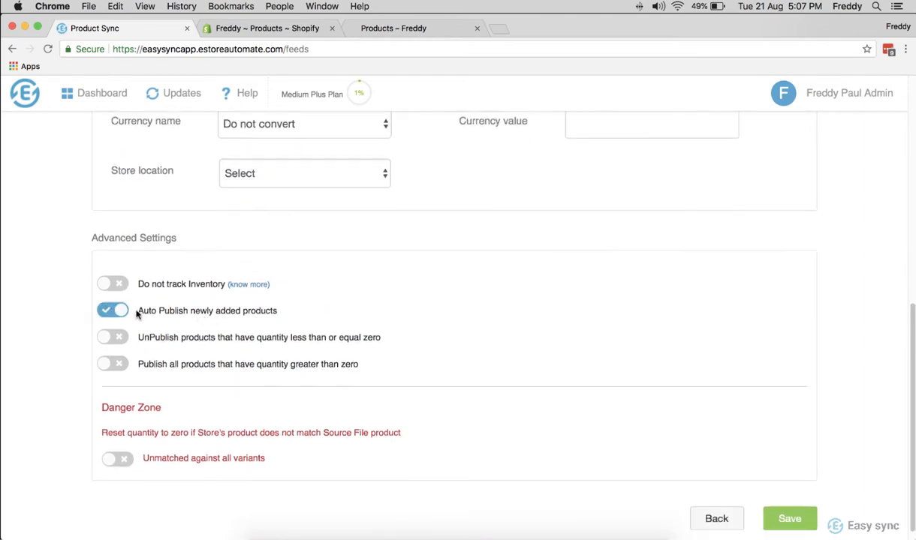
mouse_move(423, 244)
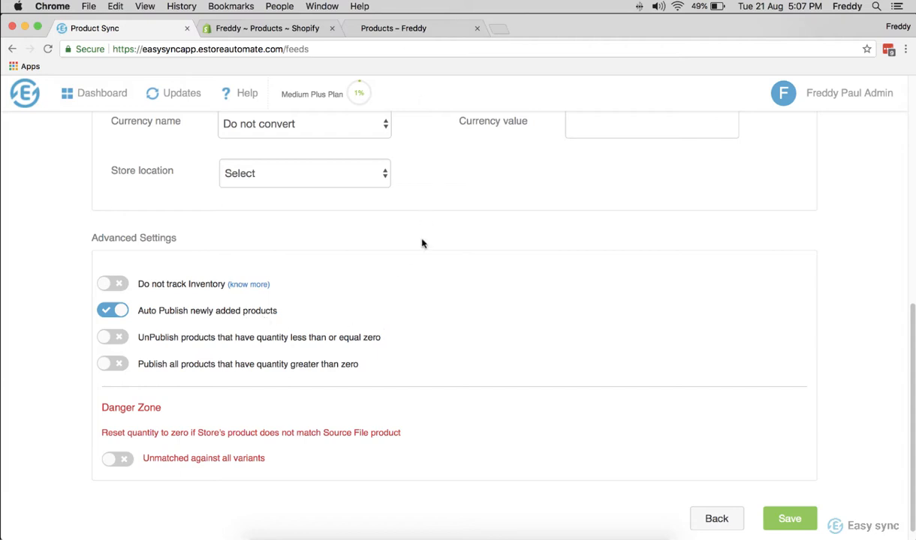
scroll("down", 3)
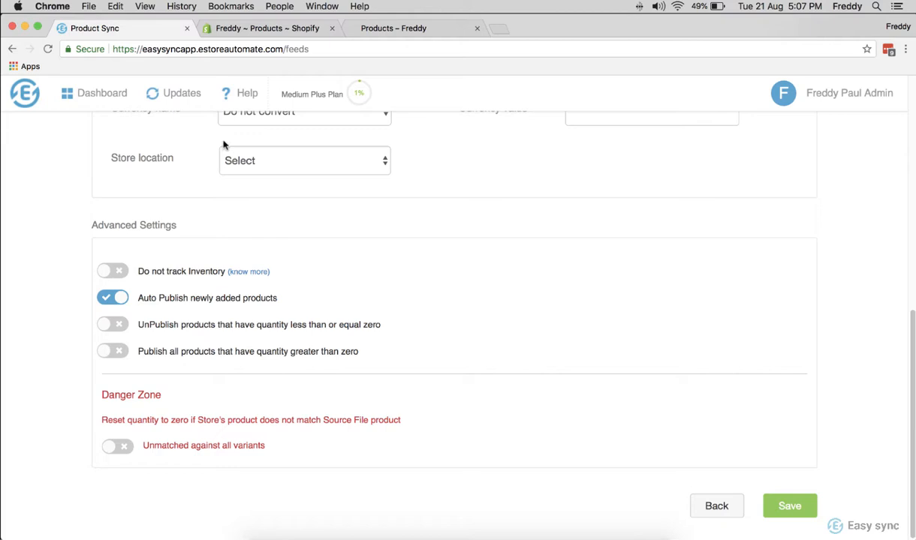
mouse_move(742, 454)
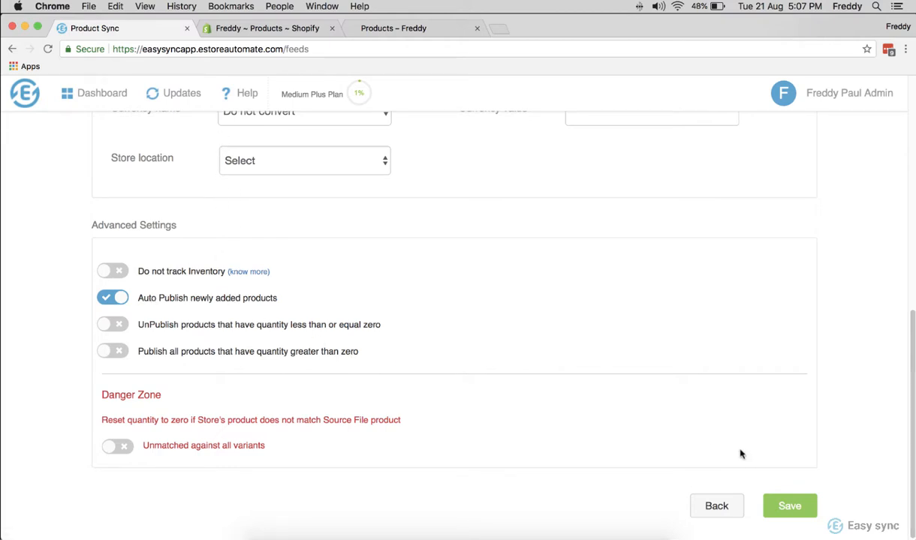
left_click(788, 505)
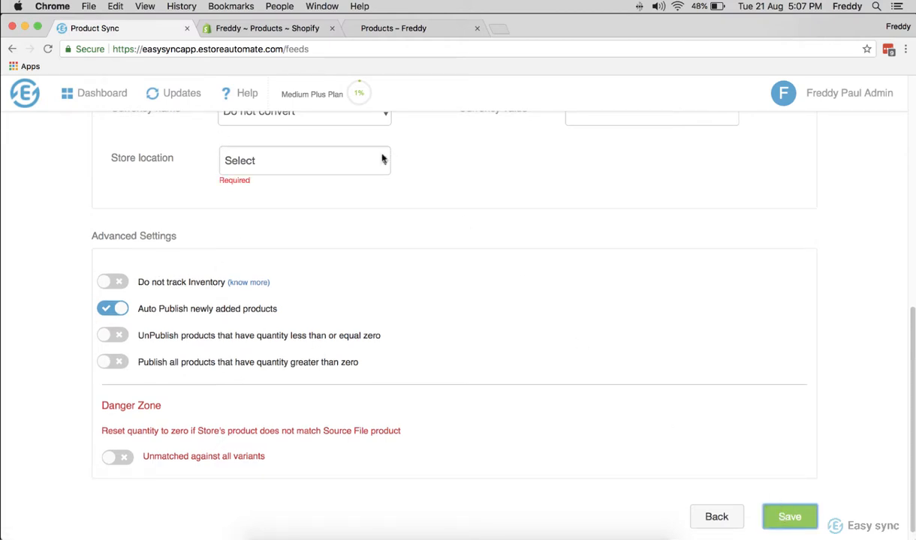
left_click(303, 159)
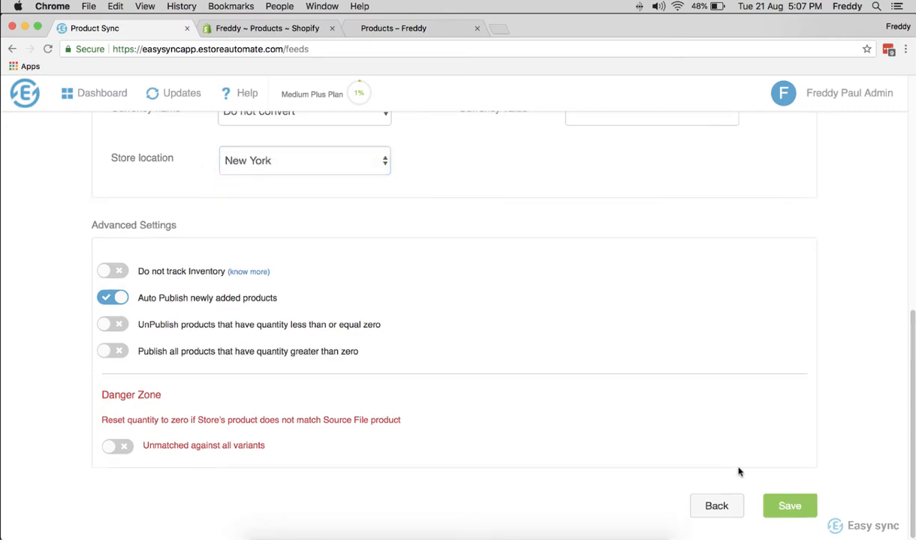
left_click(789, 506)
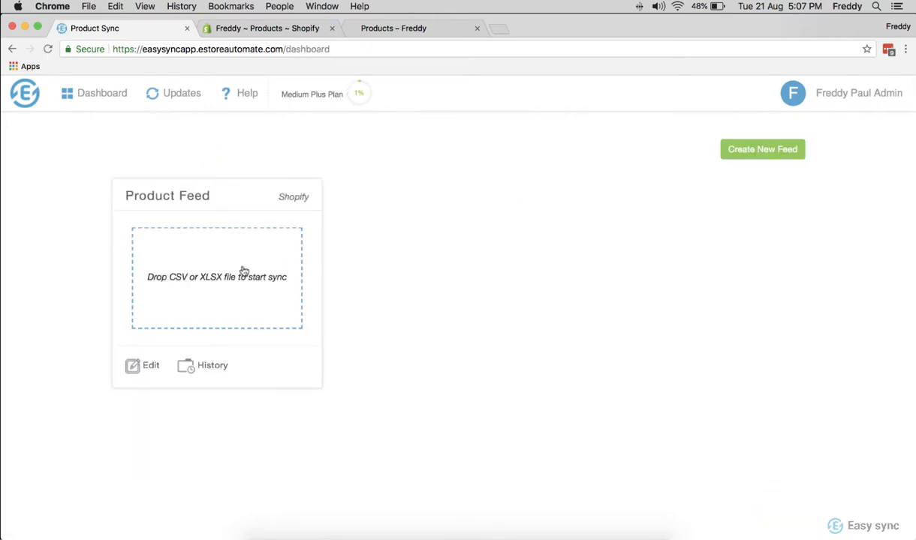
Run the feed on Products_csv and switch to the Shopify admin Products page
left_click(217, 276)
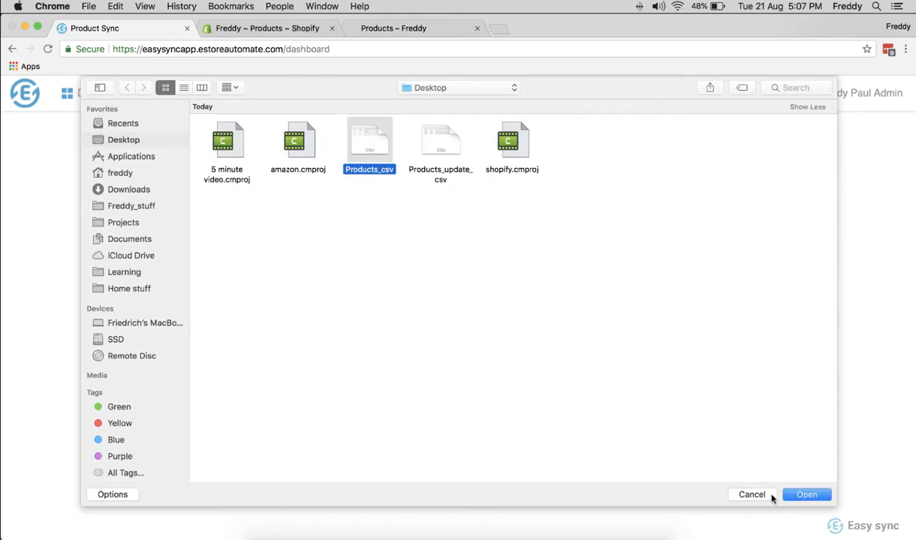
left_click(806, 495)
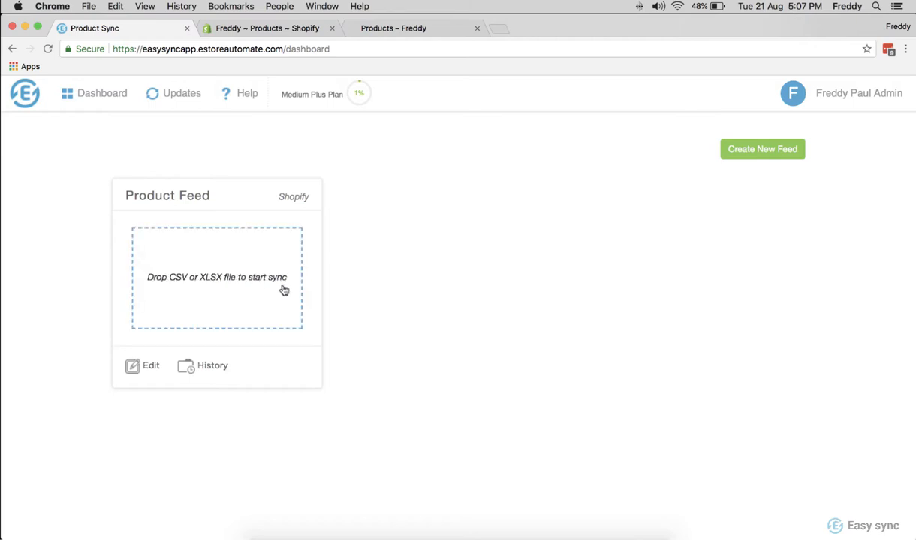
left_click(267, 27)
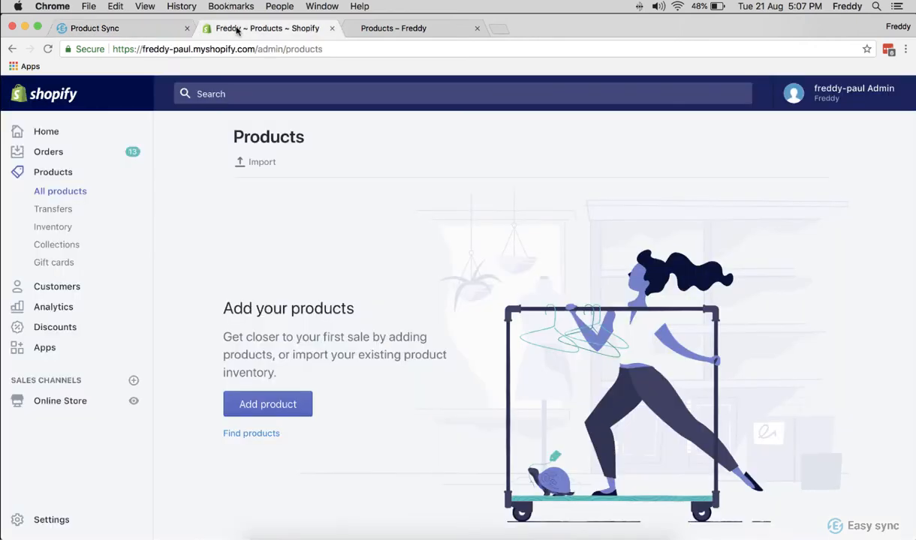
Refresh Shopify Products, check the storefront catalogue, view Boyfriend Jean, then return to Easy Sync
left_click(27, 54)
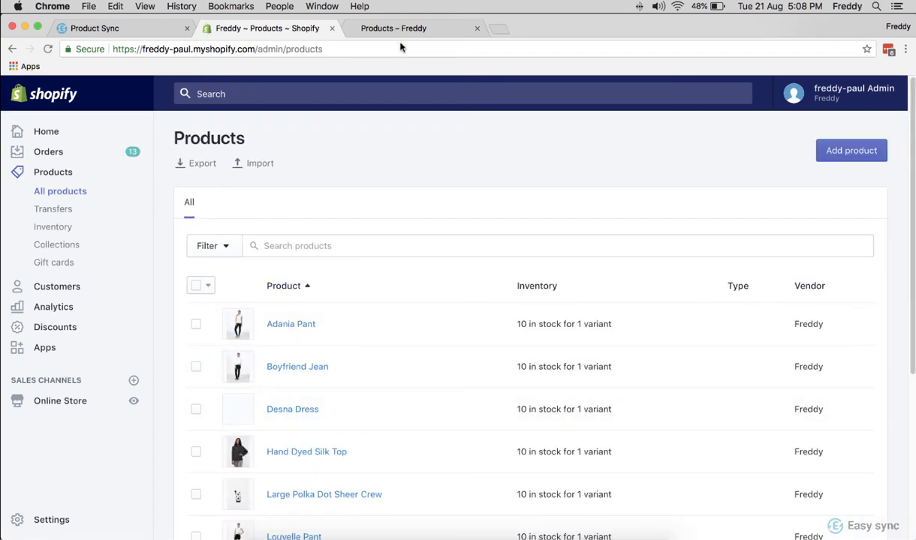
left_click(399, 27)
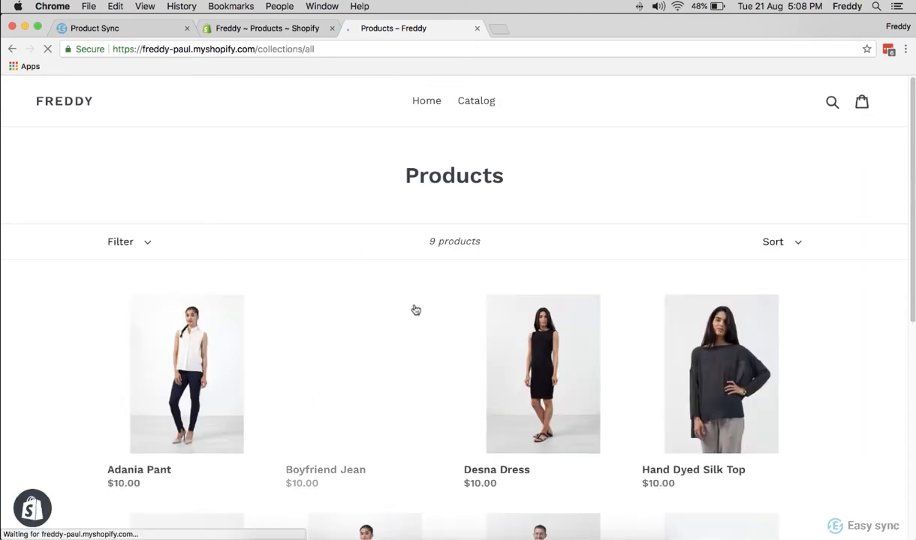
left_click(326, 470)
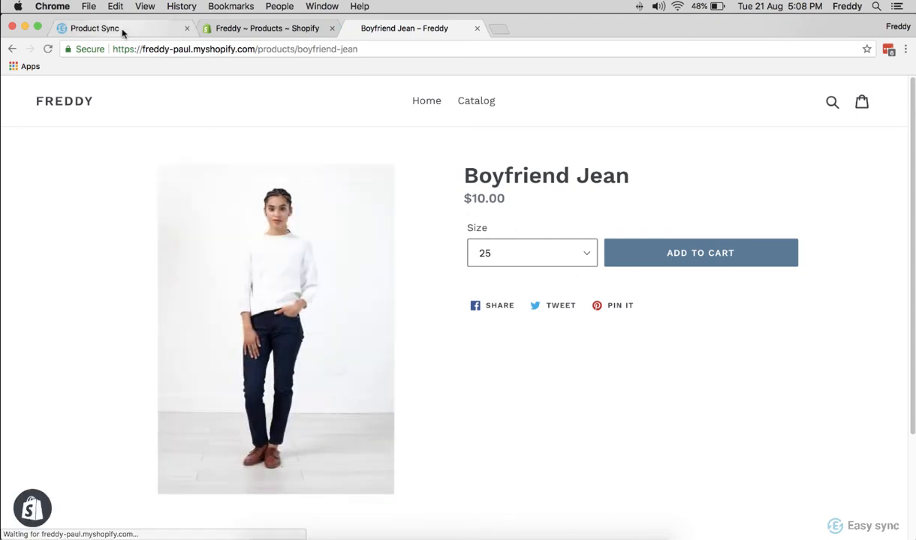
left_click(102, 29)
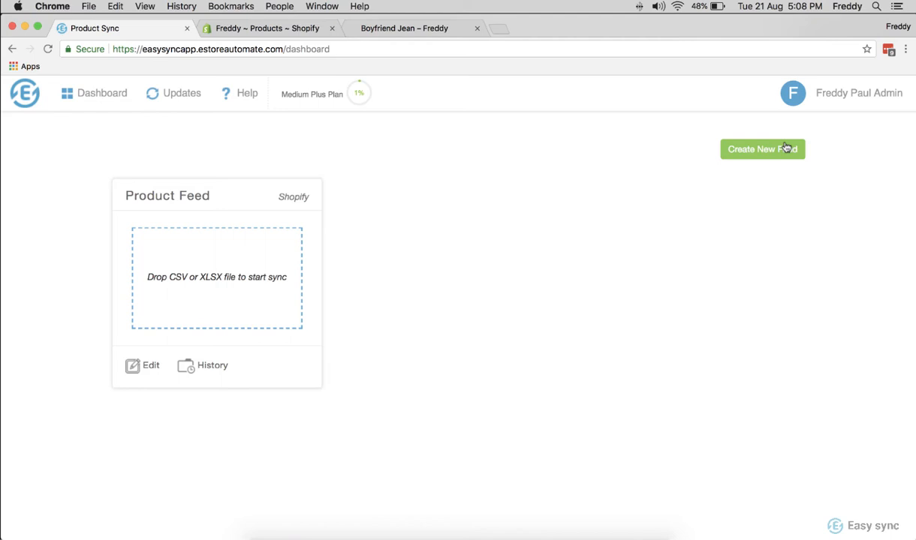
Fill the Amazon Authentication Token and Seller Id in step 1, then leave for the dashboard unsaved
left_click(763, 150)
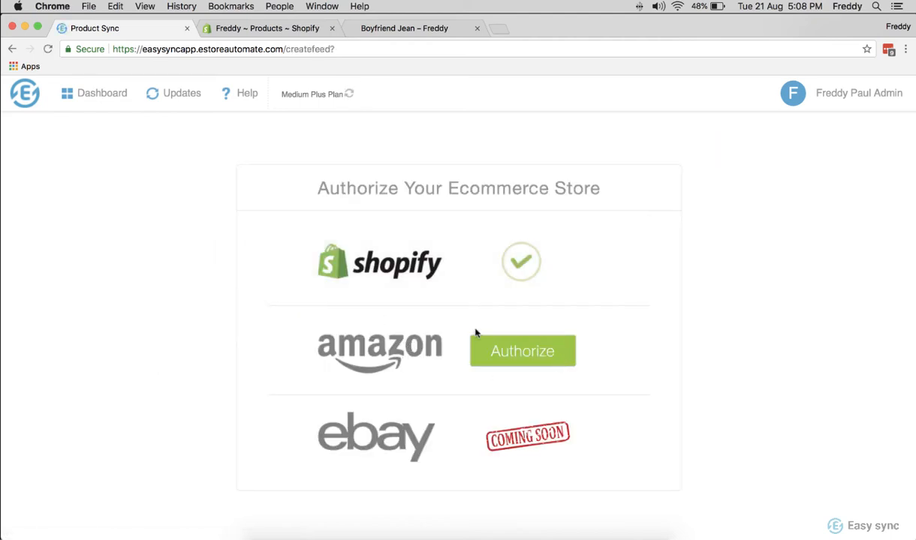
left_click(522, 351)
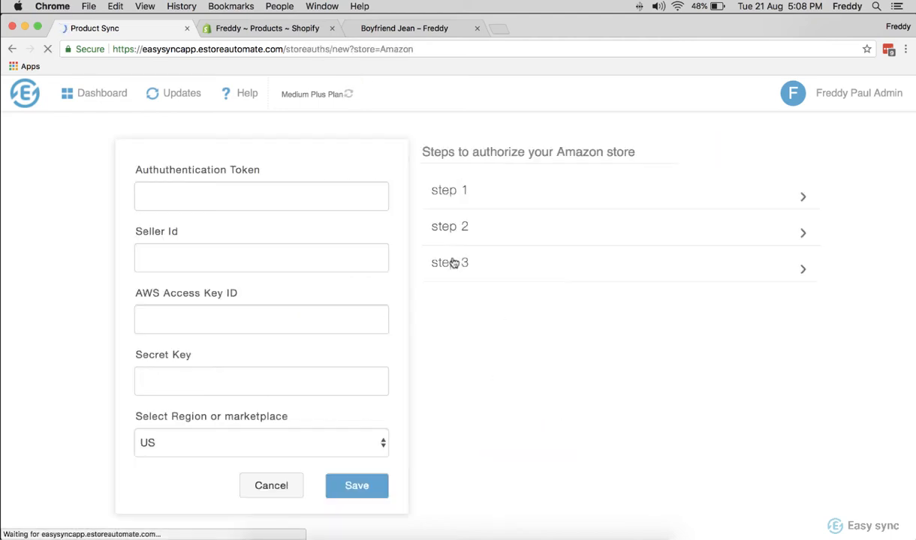
left_click(451, 190)
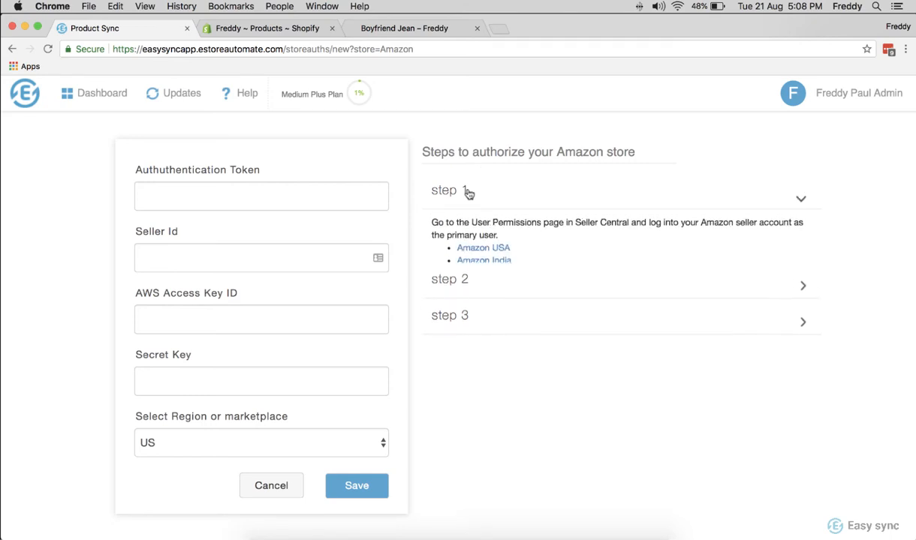
left_click(261, 195)
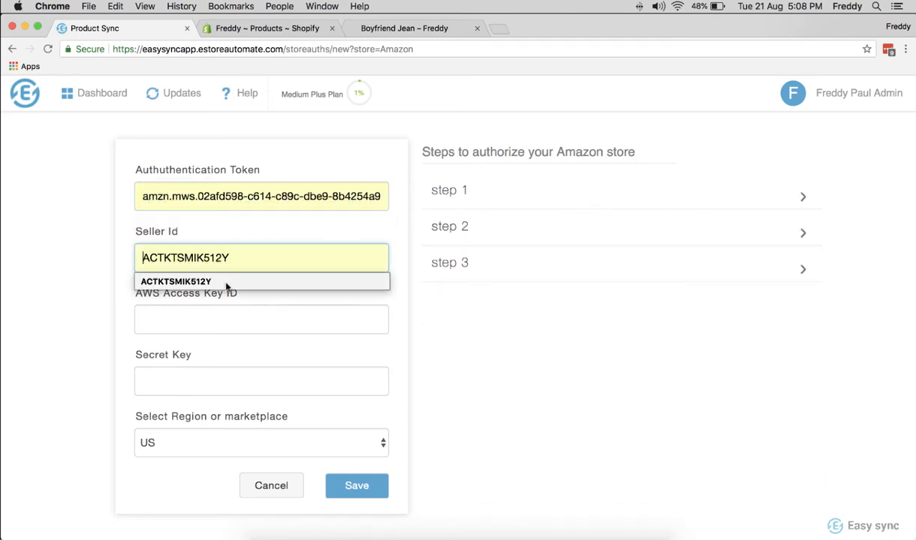
left_click(261, 319)
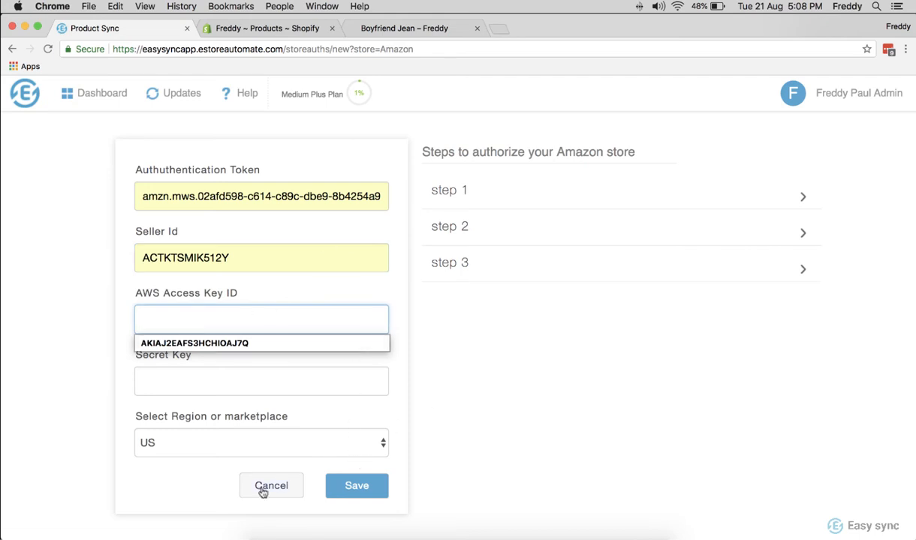
mouse_move(111, 102)
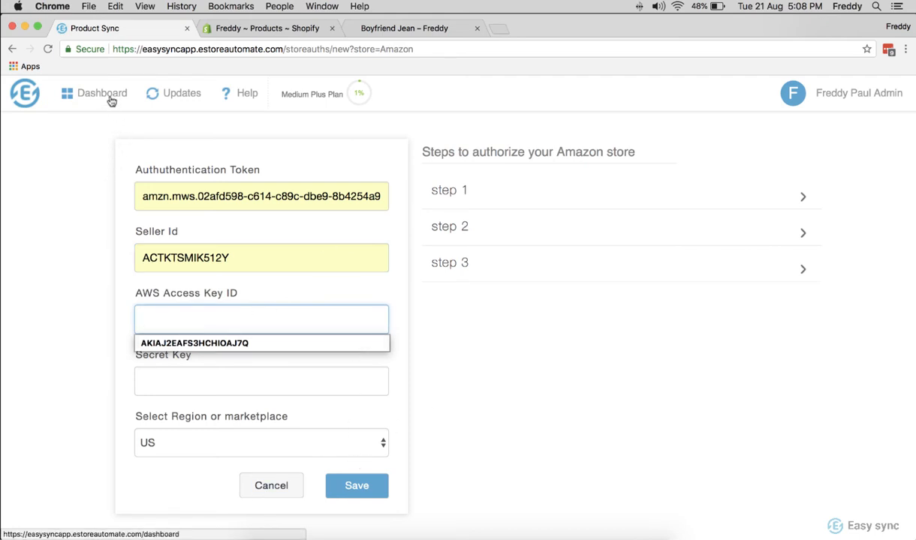
left_click(102, 96)
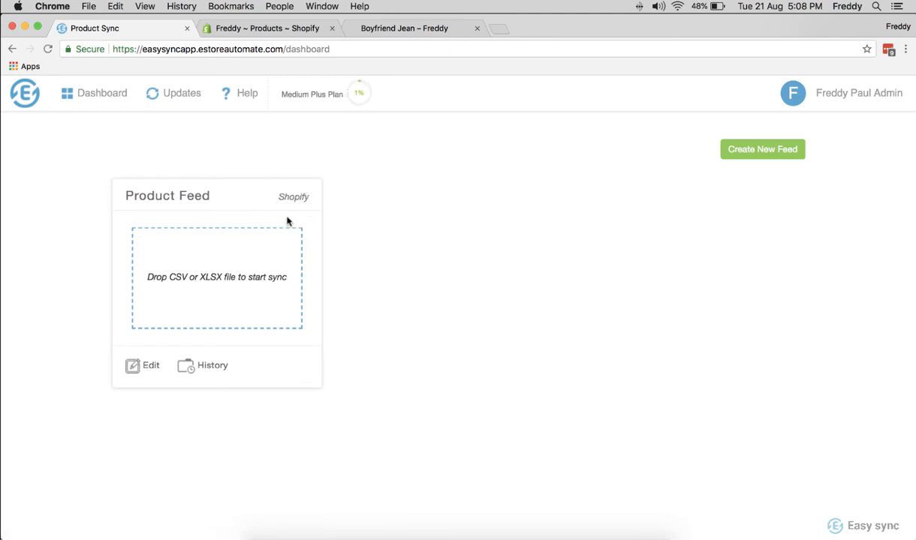
mouse_move(319, 190)
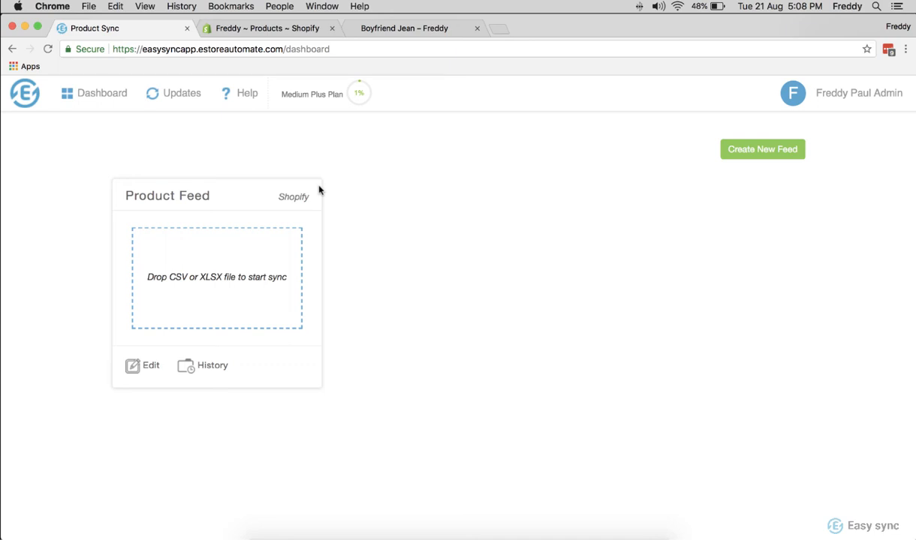
Reach the Authorize Your Ecommerce Store page via Create New Feed
left_click(762, 150)
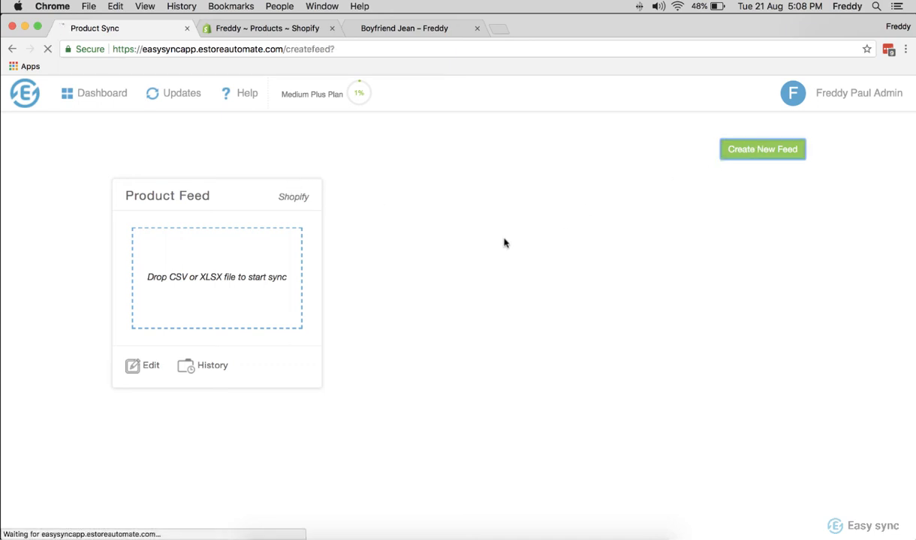
left_click(761, 148)
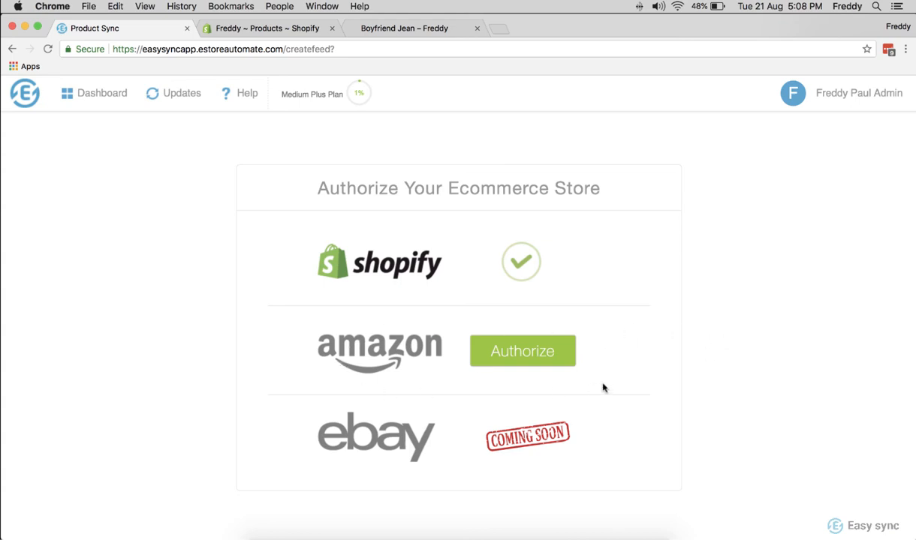
mouse_move(653, 327)
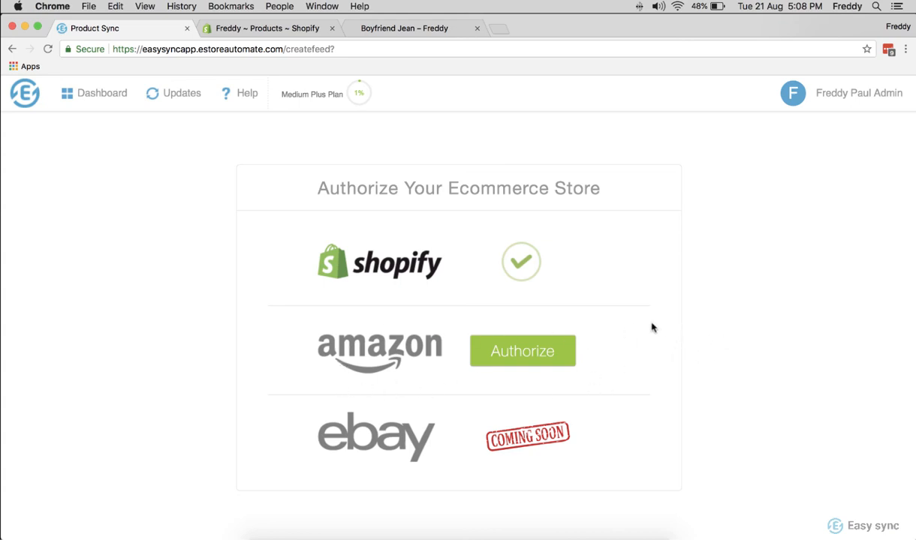